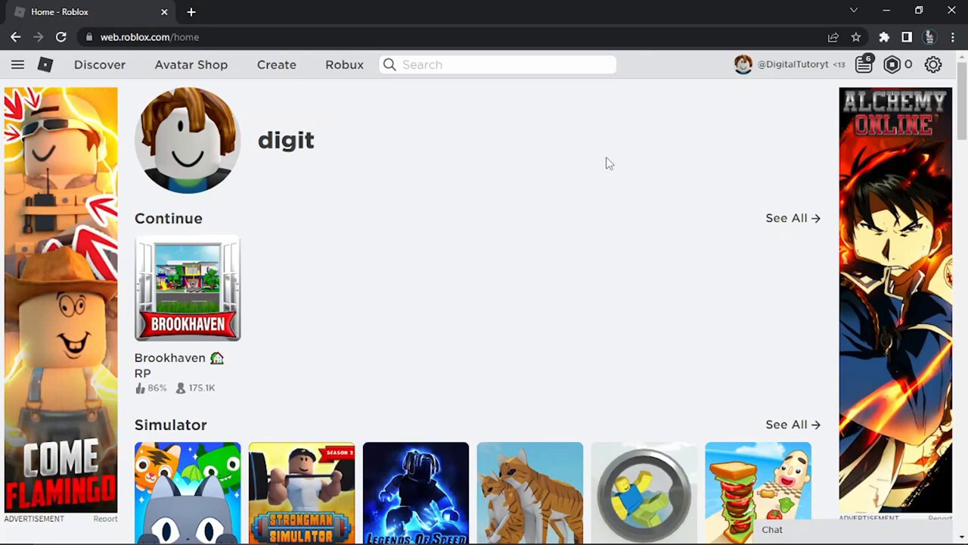
pyautogui.moveTo(693, 121)
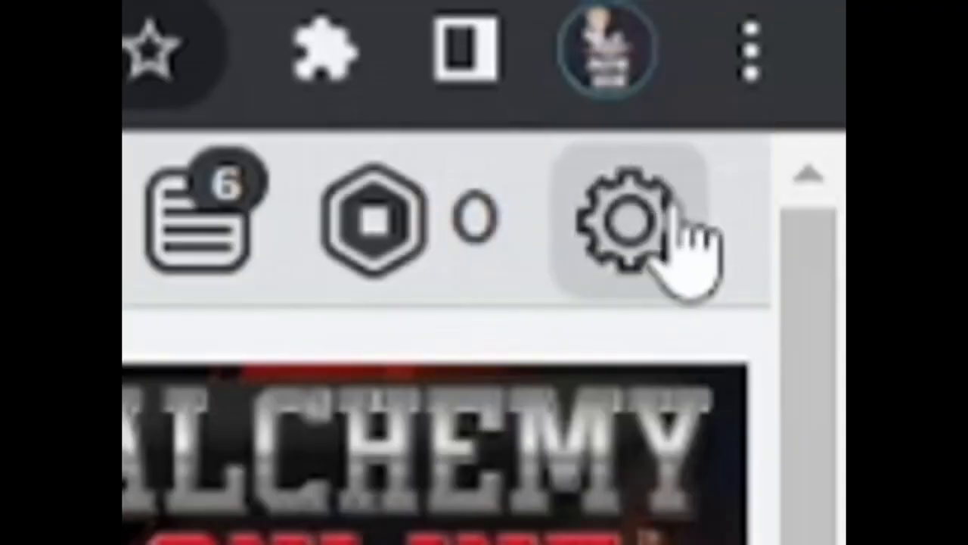
# - Reach Roblox Support via Help in the gear-icon account menu
pyautogui.click(623, 219)
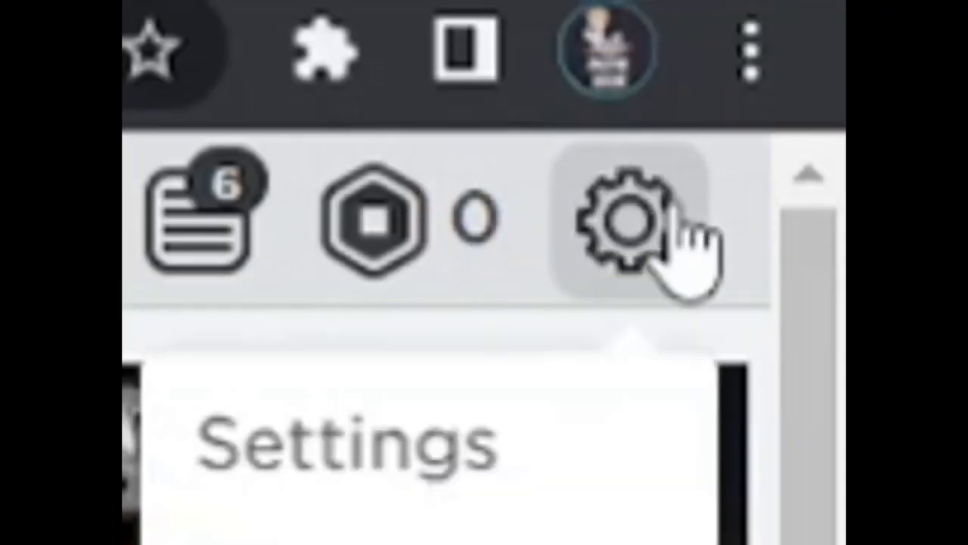
pyautogui.click(932, 64)
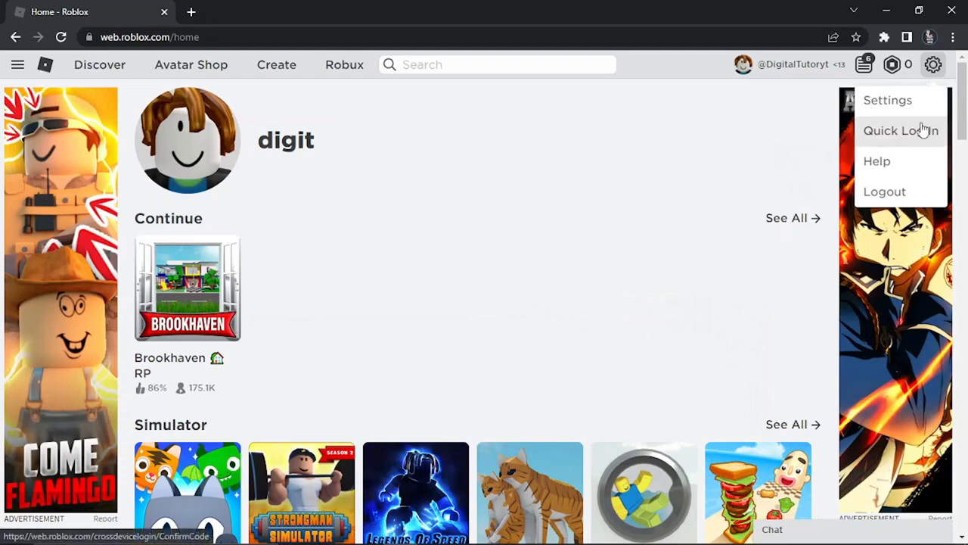
pyautogui.click(878, 160)
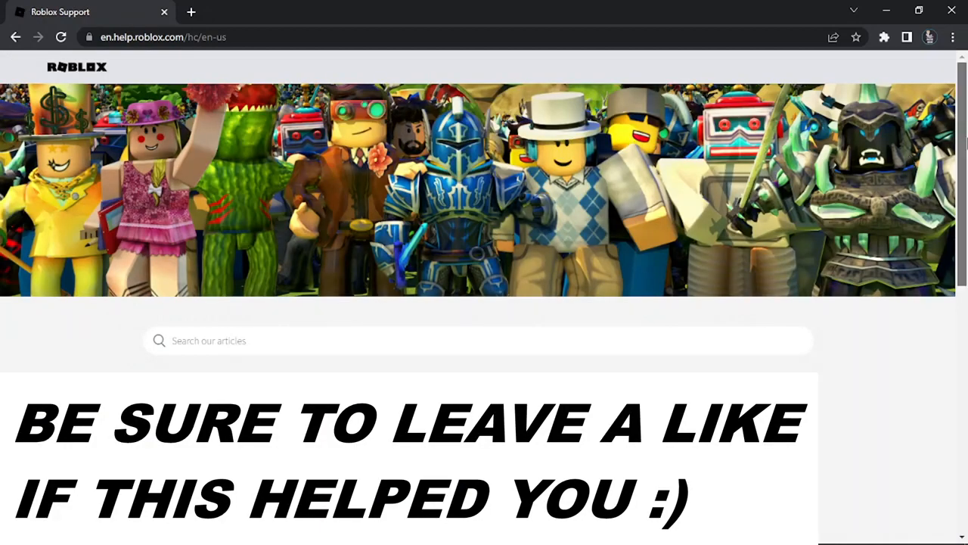
# - Open the Contact Us link under Promoted articles on the support page
pyautogui.scroll(-3)
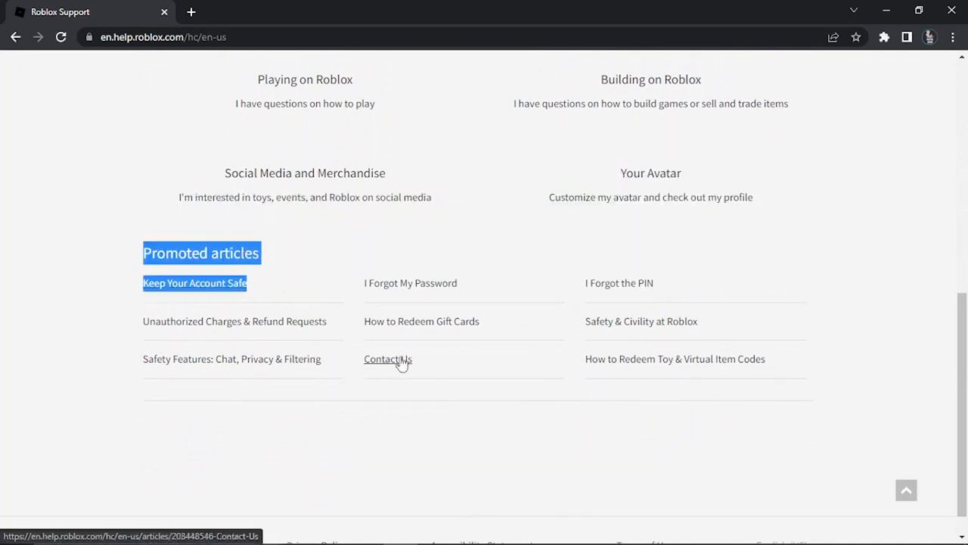
pyautogui.moveTo(394, 364)
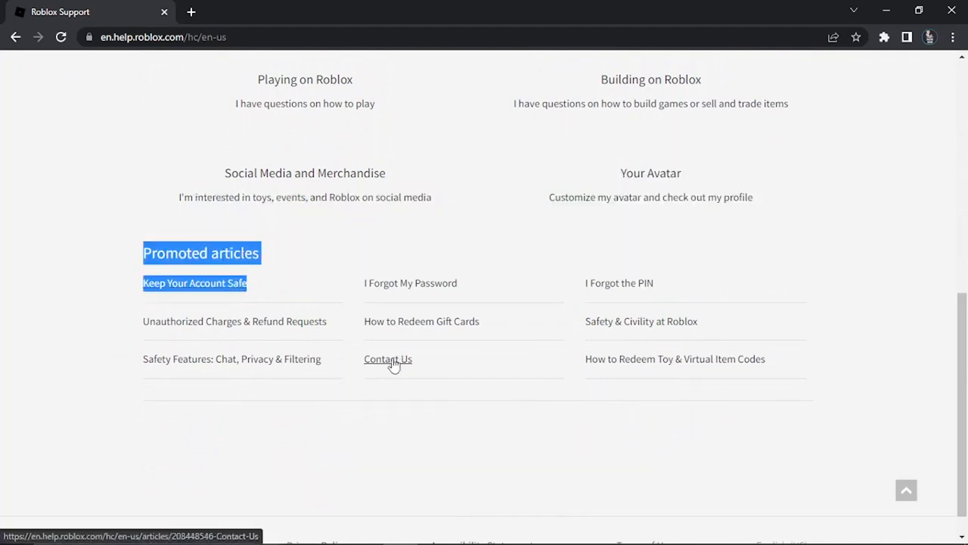
pyautogui.click(387, 358)
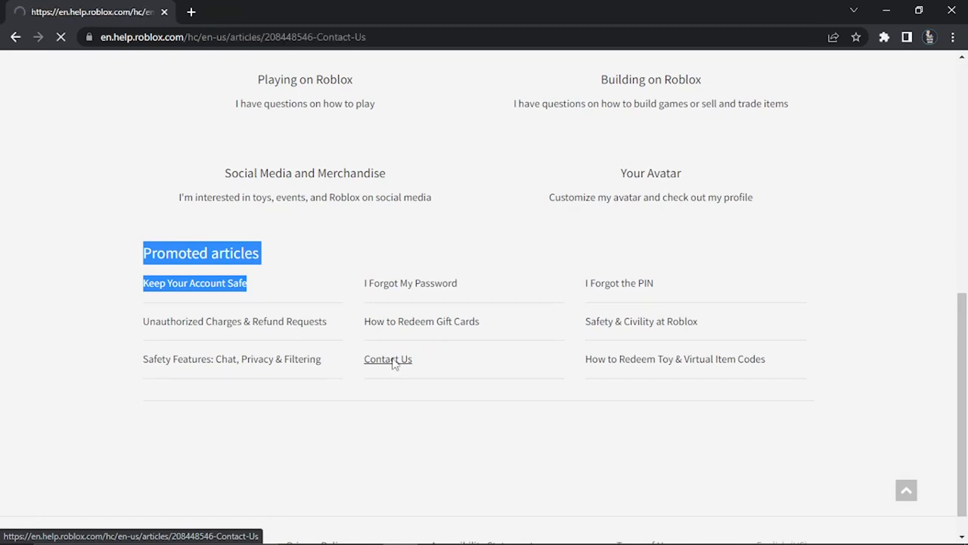
pyautogui.click(388, 359)
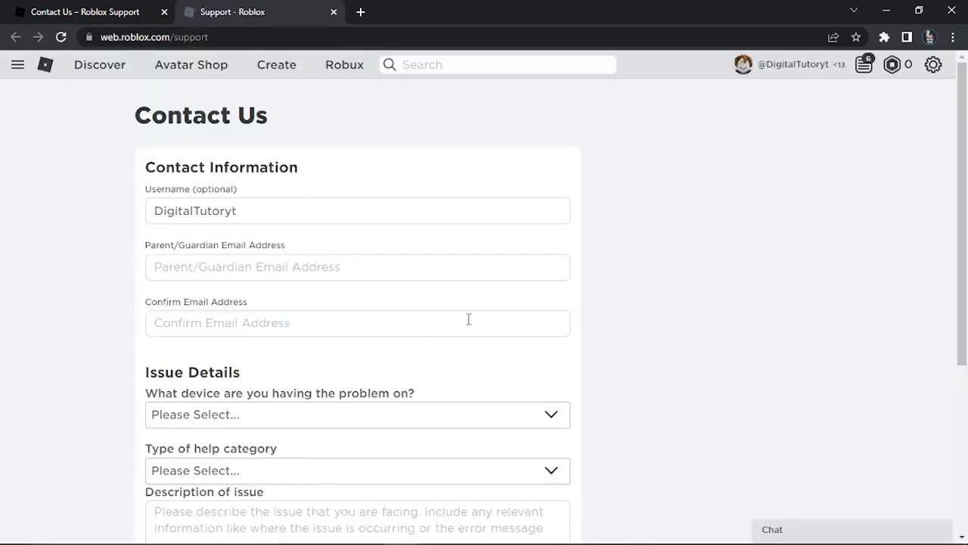
pyautogui.moveTo(469, 254)
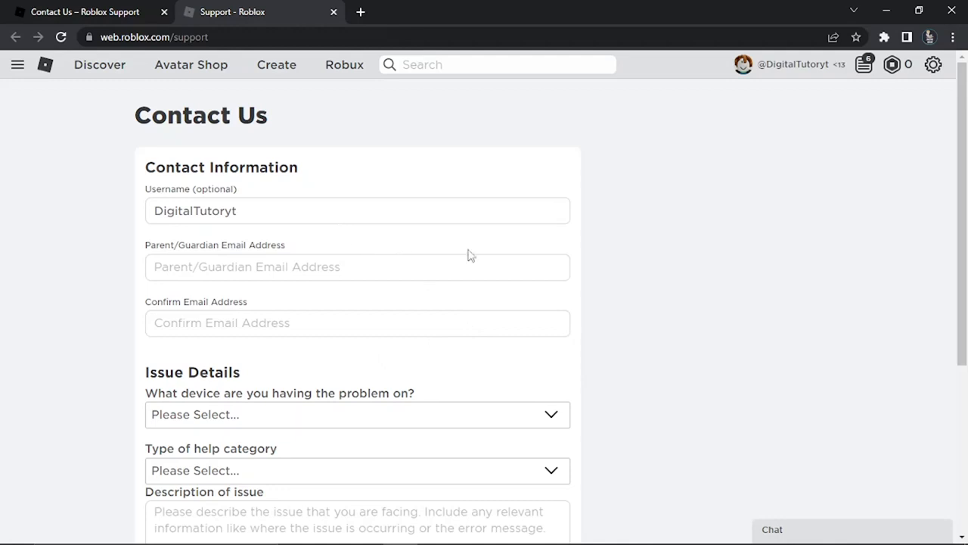
pyautogui.moveTo(896, 263)
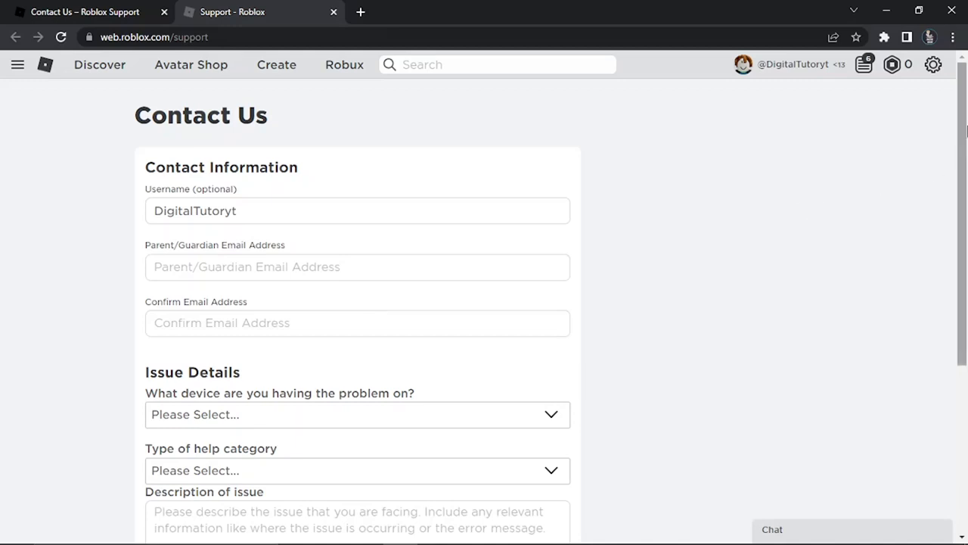
# - Scroll the Contact Us form down to the issue details fields and submit button
pyautogui.scroll(-3)
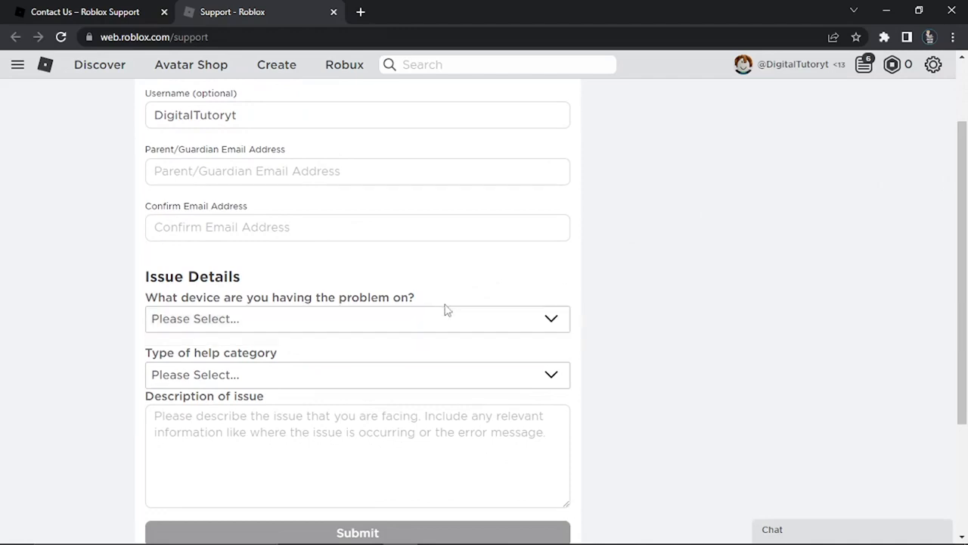
# - Set device PC, help category Chat & Age Settings, subcategory Change Child Age
pyautogui.click(357, 317)
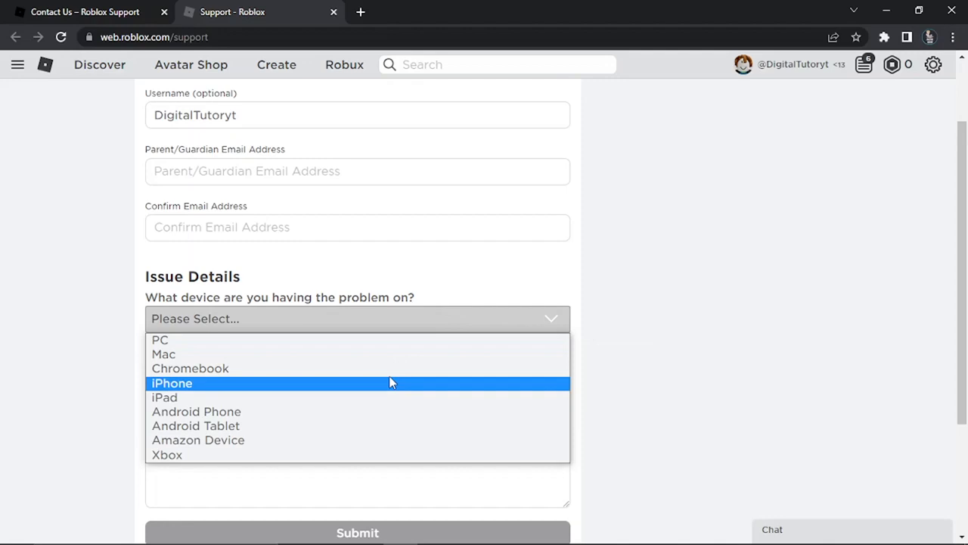
pyautogui.moveTo(381, 354)
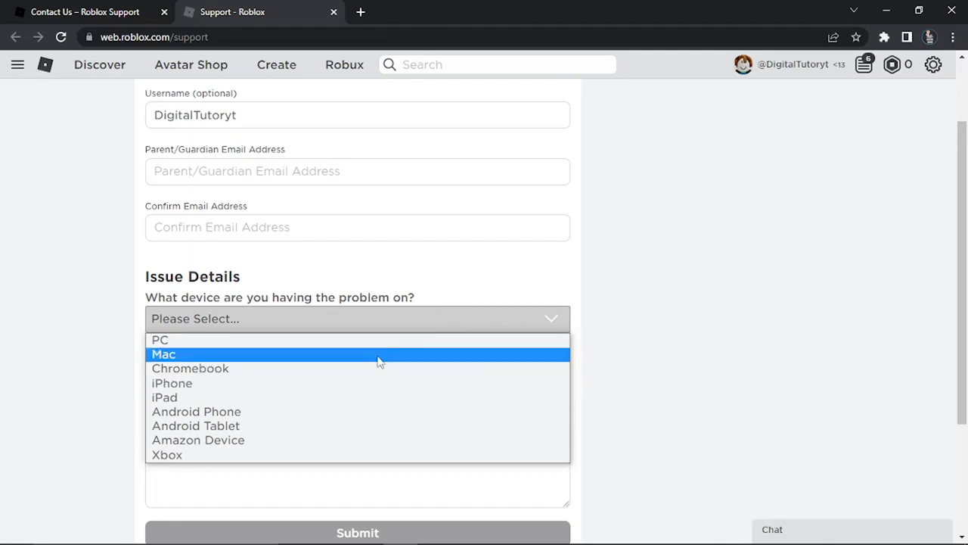
pyautogui.moveTo(384, 412)
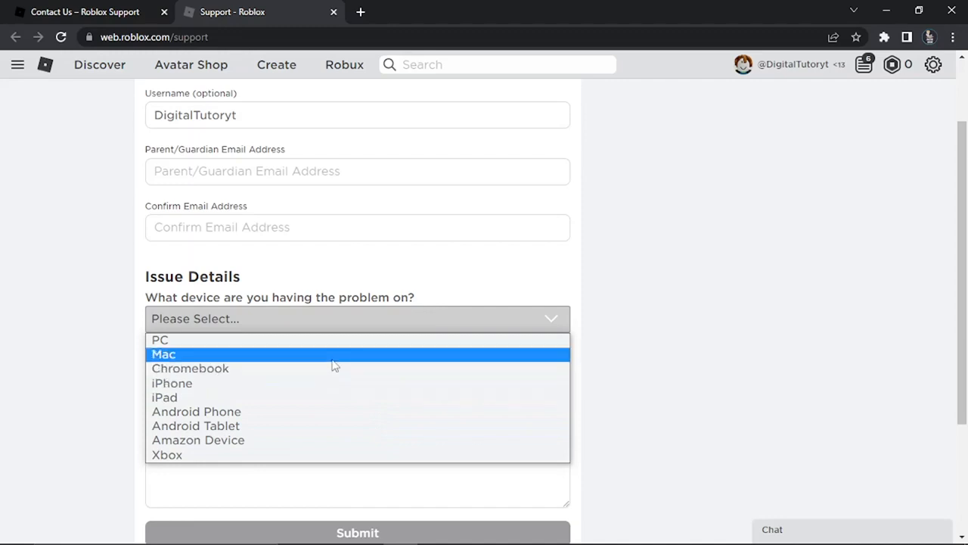
pyautogui.click(160, 338)
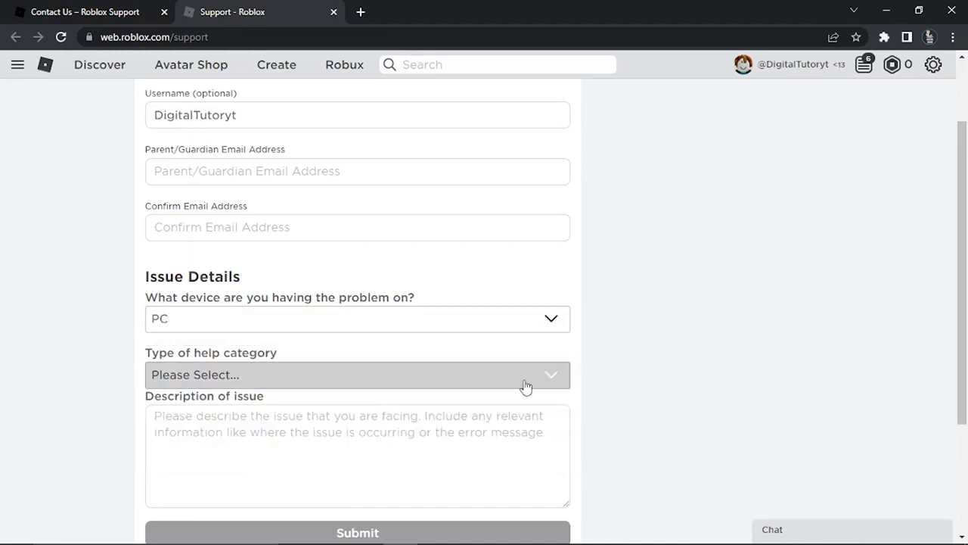
pyautogui.click(357, 376)
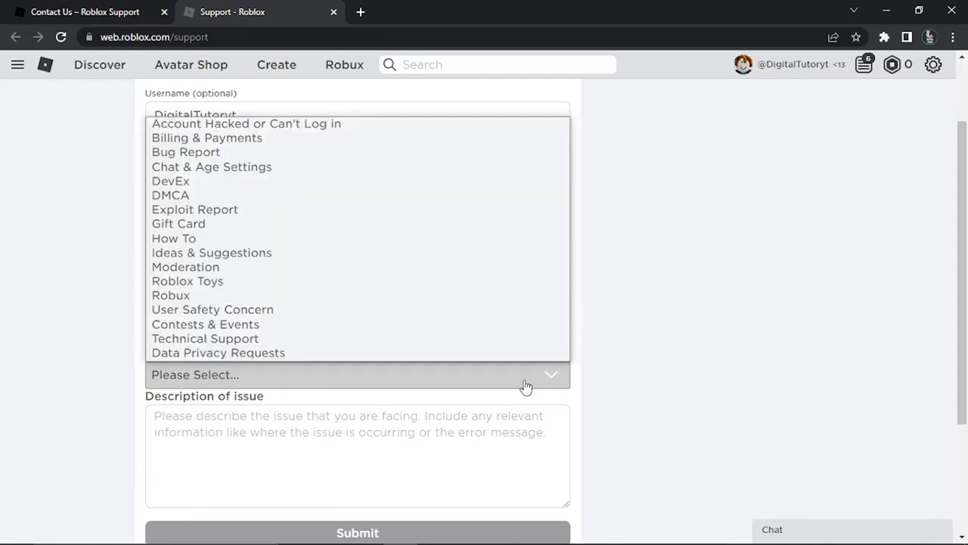
pyautogui.moveTo(361, 196)
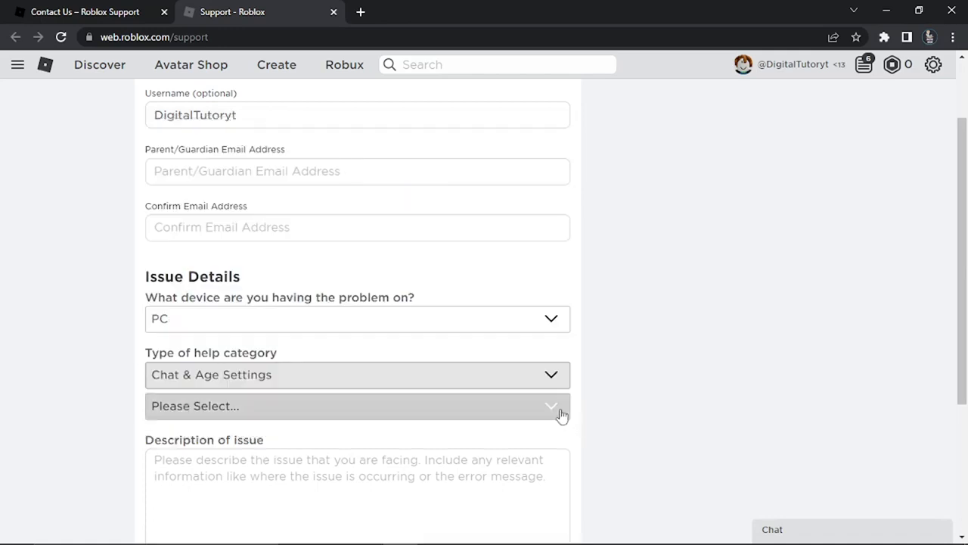
pyautogui.click(357, 406)
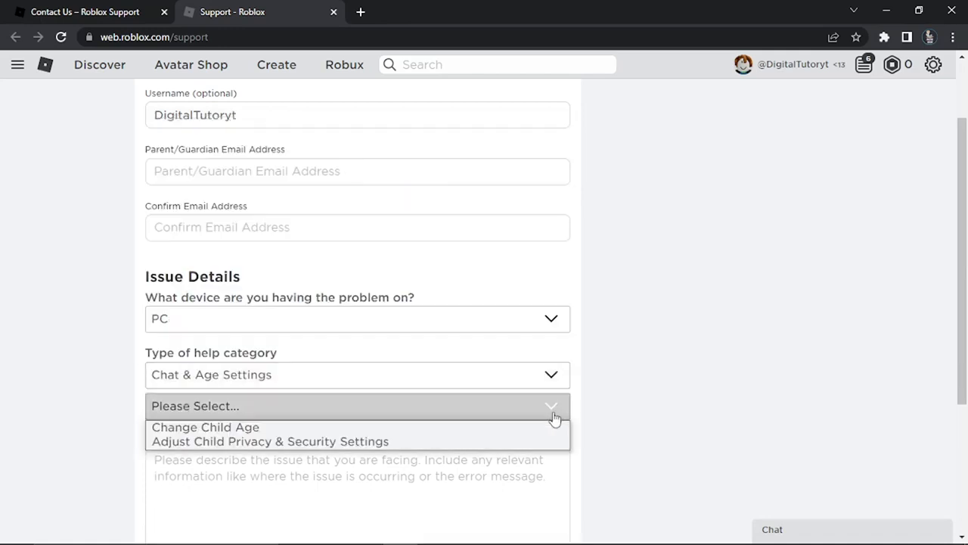
pyautogui.click(204, 427)
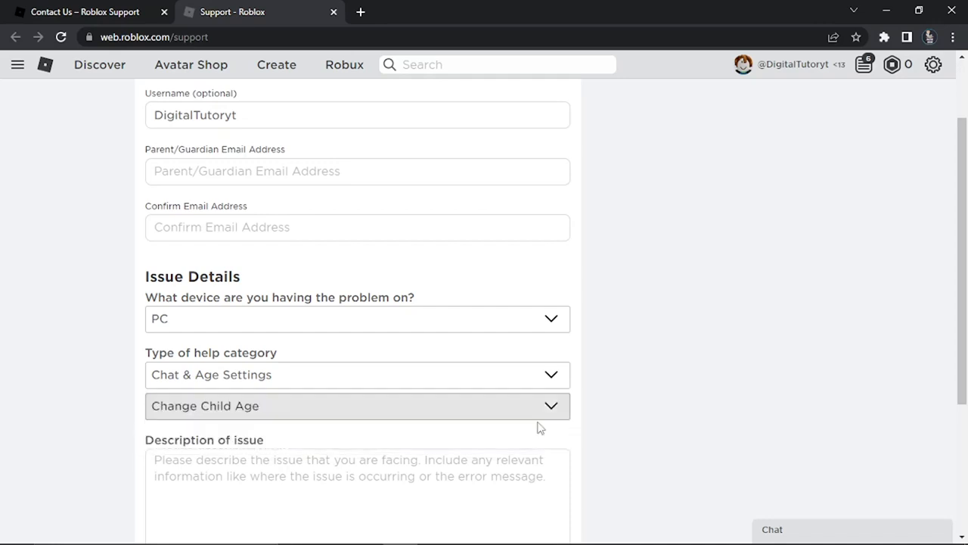
# - Describe accidentally entering the wrong birthdate at sign-up and asking for it to be changed
pyautogui.scroll(-3)
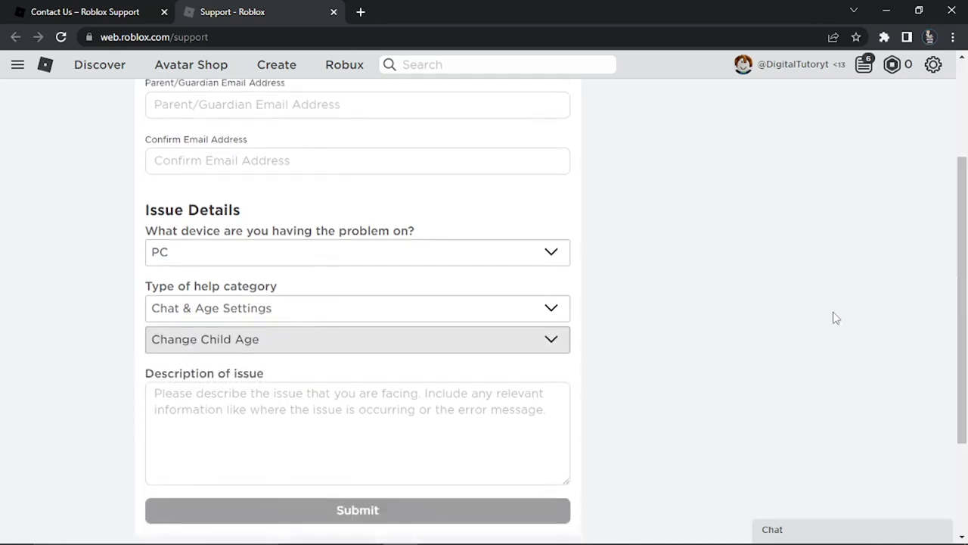
pyautogui.write('when signing up for roblox I accidentally put my wrong birthdate in please can this be changed to ......')
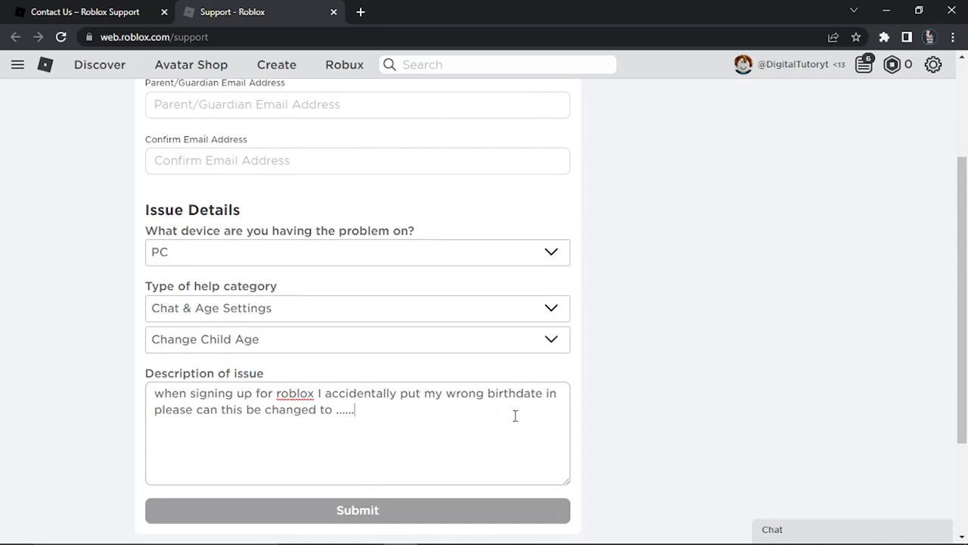
pyautogui.moveTo(411, 397)
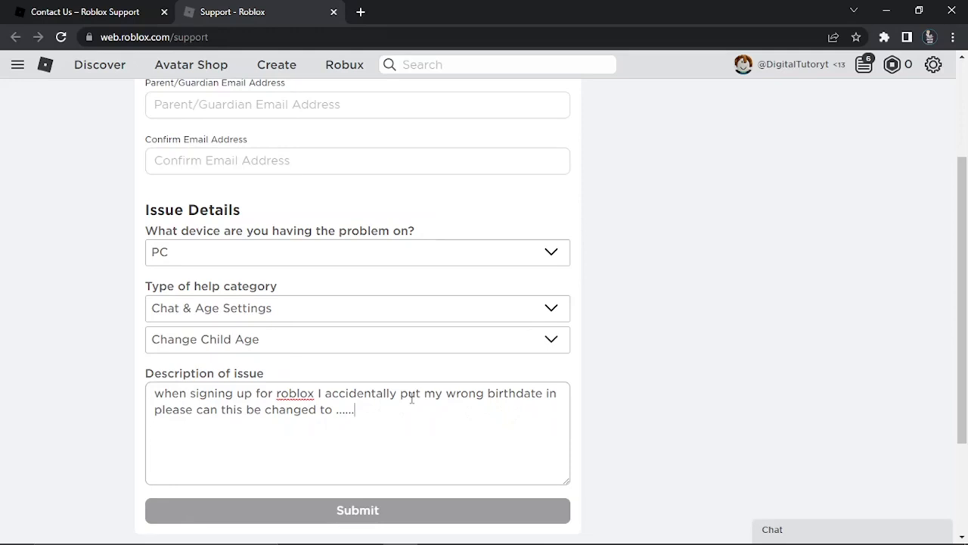
pyautogui.doubleClick(346, 408)
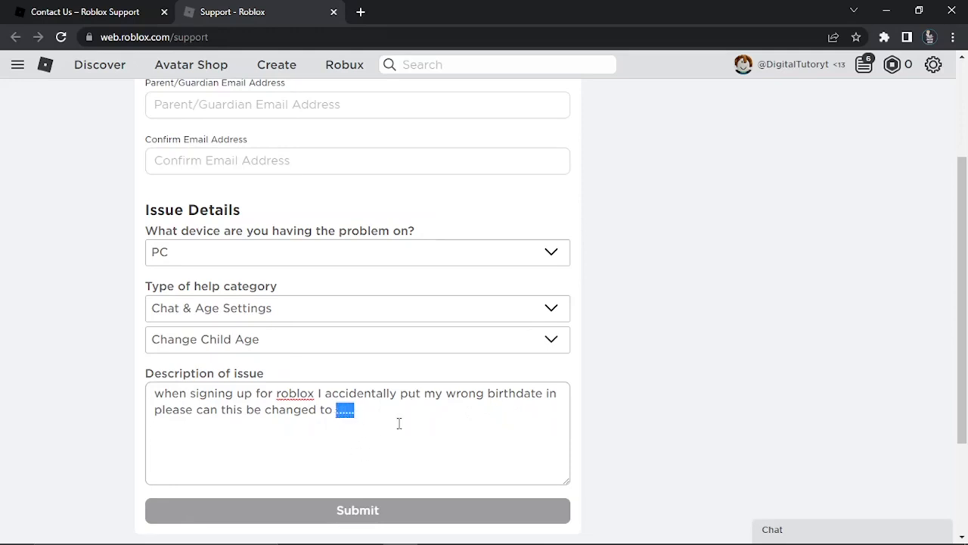
pyautogui.write('20/0')
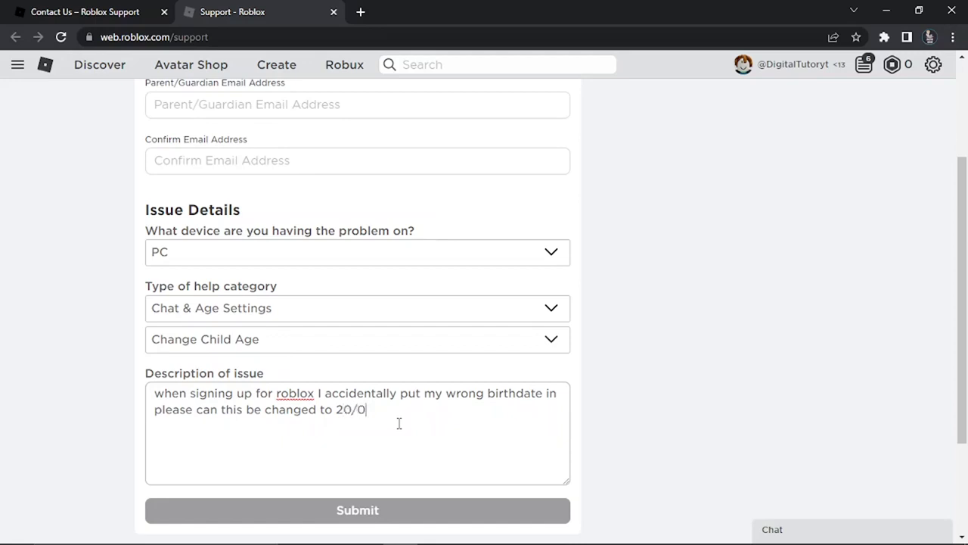
pyautogui.write('7/1')
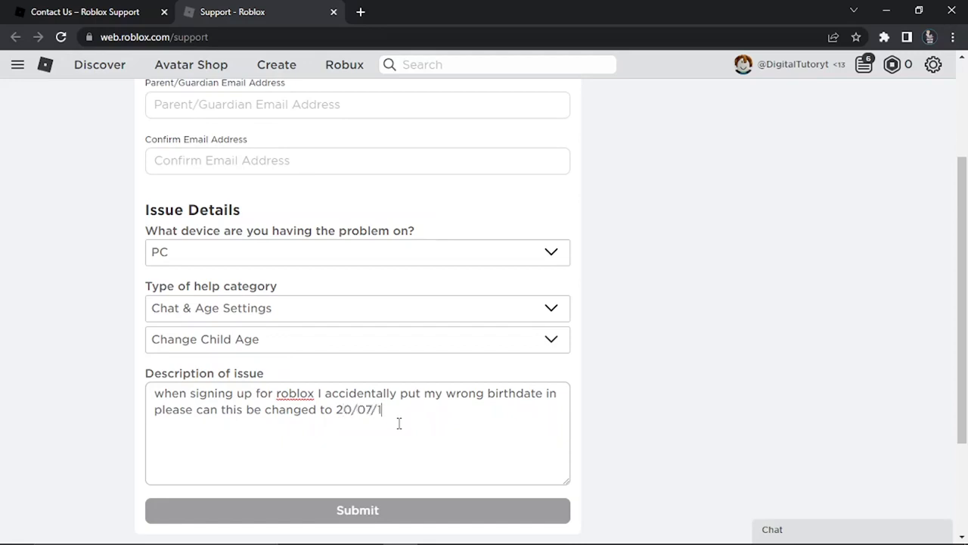
pyautogui.write('994')
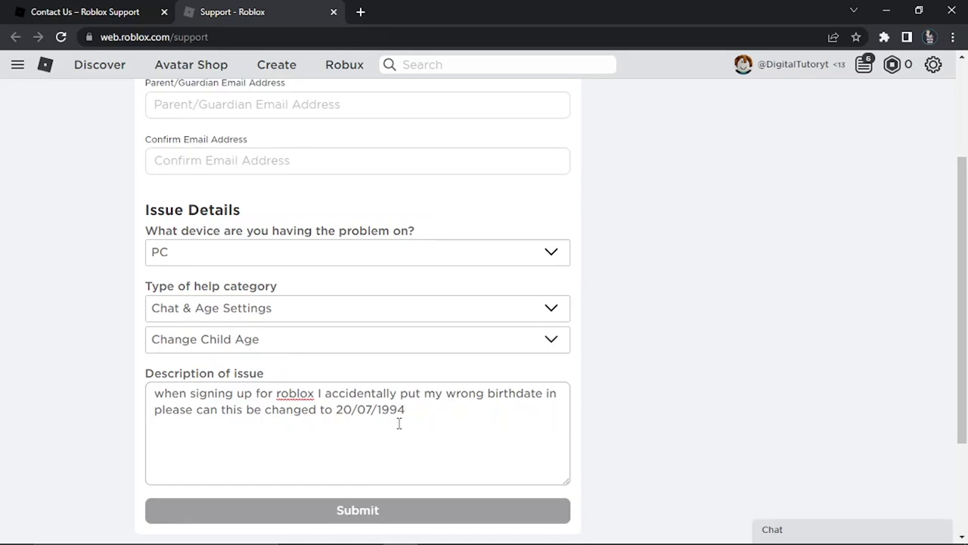
pyautogui.click(406, 408)
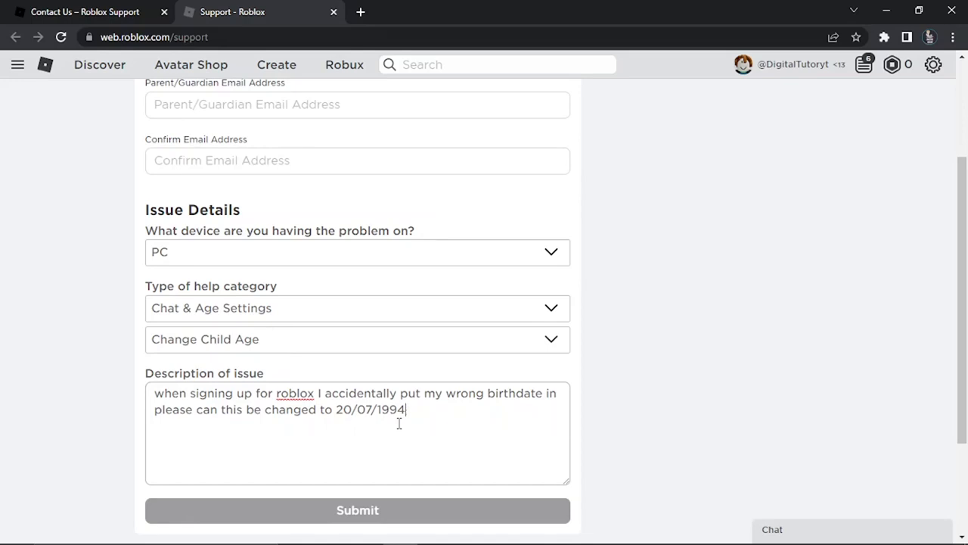
pyautogui.scroll(-3)
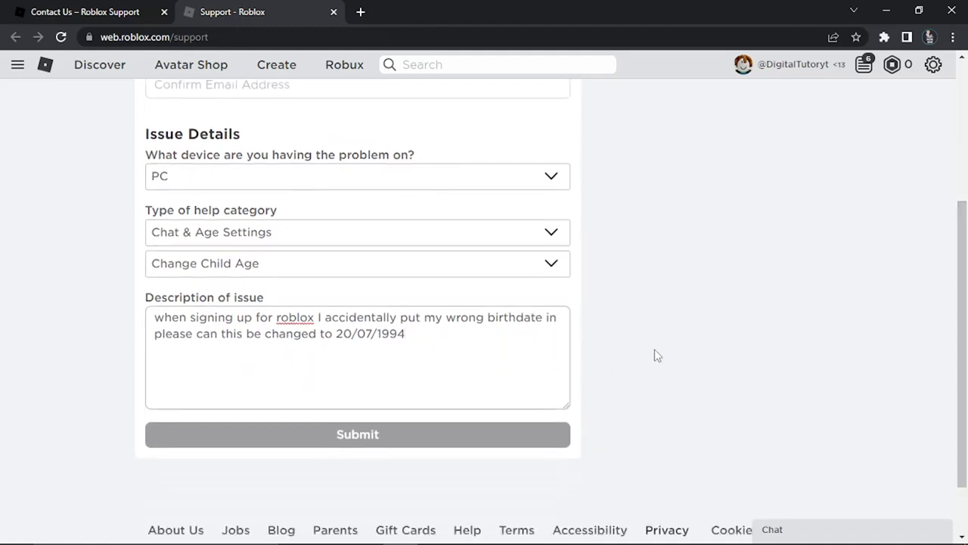
pyautogui.moveTo(804, 382)
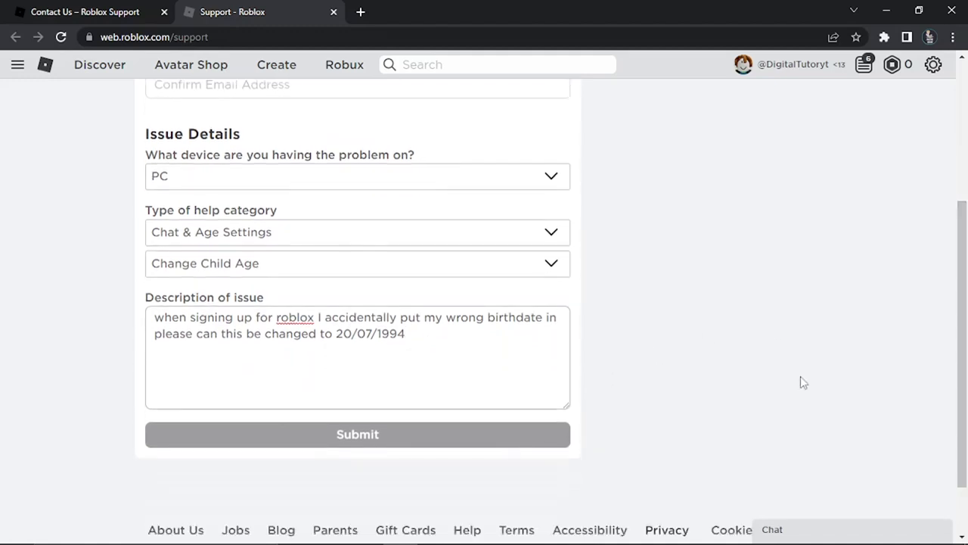
pyautogui.click(357, 333)
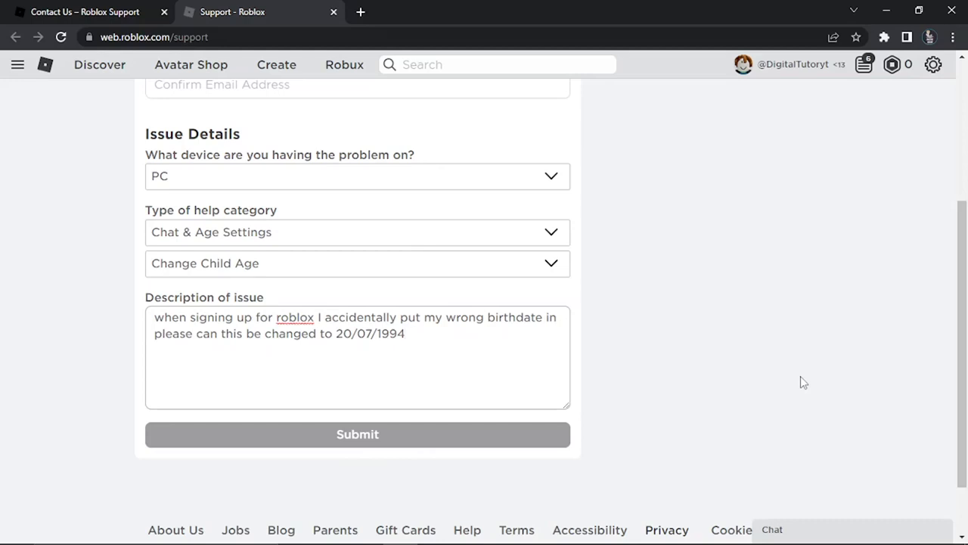
pyautogui.click(407, 335)
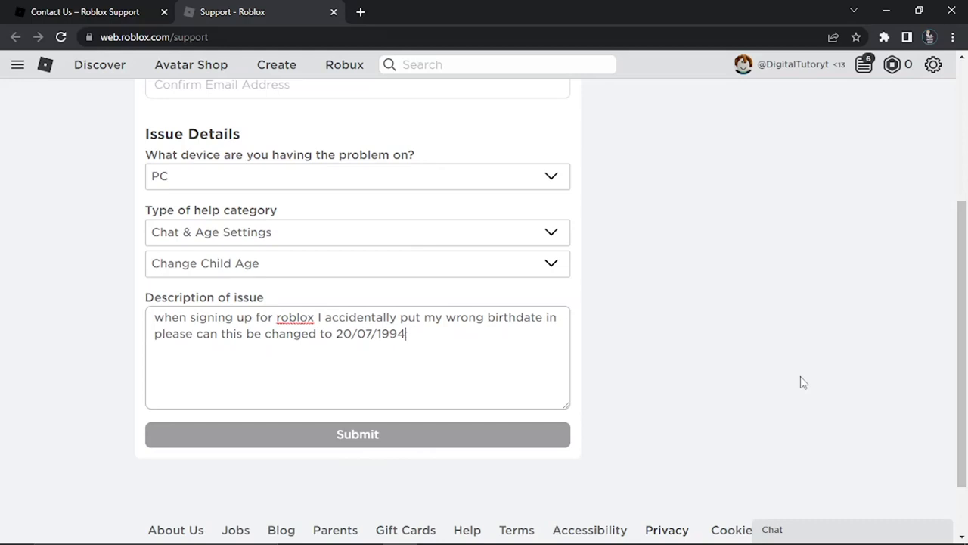